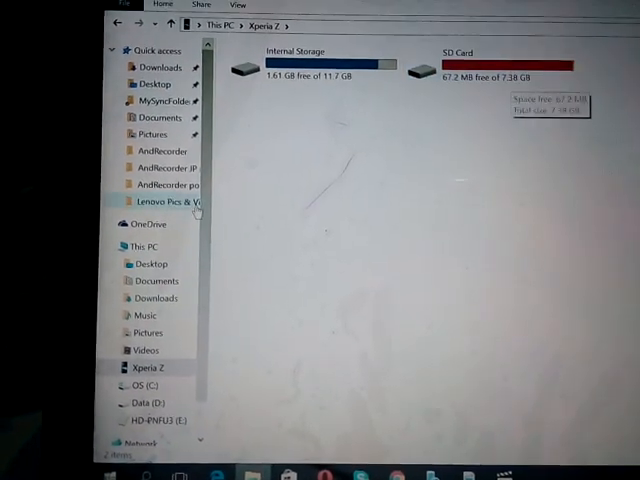
# - Open the WhatsApp folder from the PC search results, revealing Databases, Backups and Media
pyautogui.click(140, 246)
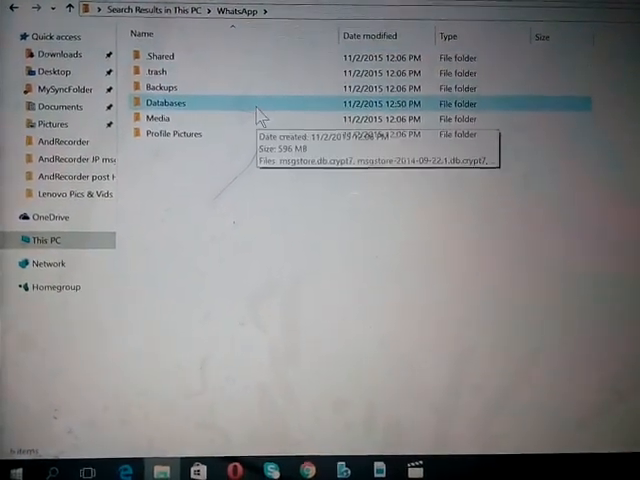
# - Select all msgstore crypt7 files in the PC's Databases folder, then show the Xperia Z storage
pyautogui.doubleClick(166, 104)
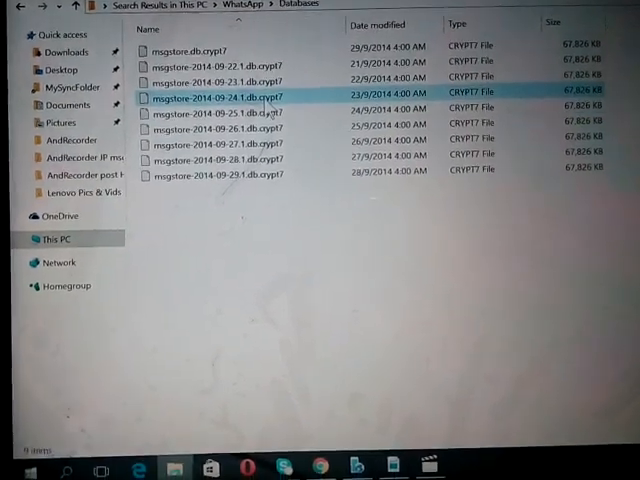
pyautogui.press('ctrl+a')
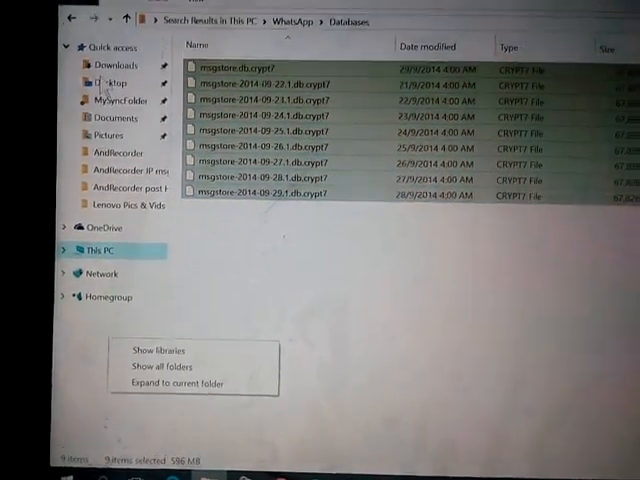
pyautogui.click(68, 32)
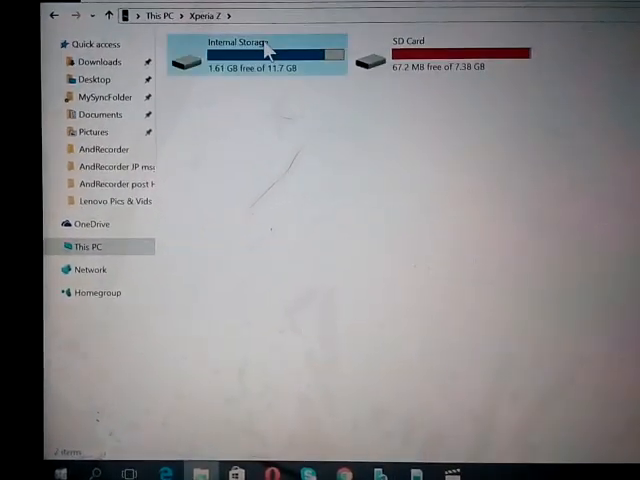
# - Navigate Internal Storage > WhatsApp > Databases on the phone, showing its msgstore.db.crypt8 file
pyautogui.doubleClick(240, 56)
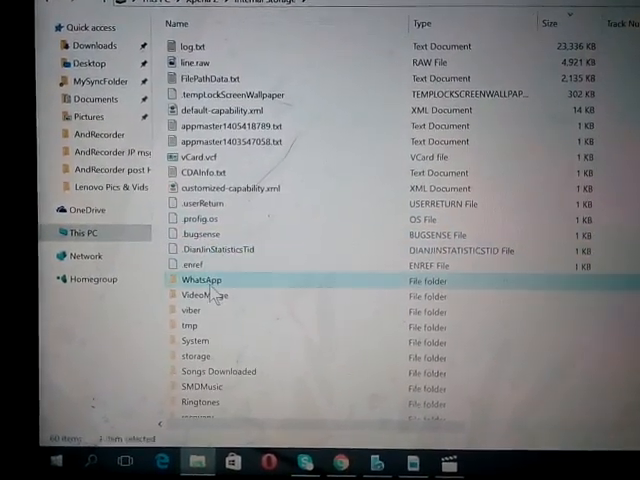
pyautogui.doubleClick(204, 280)
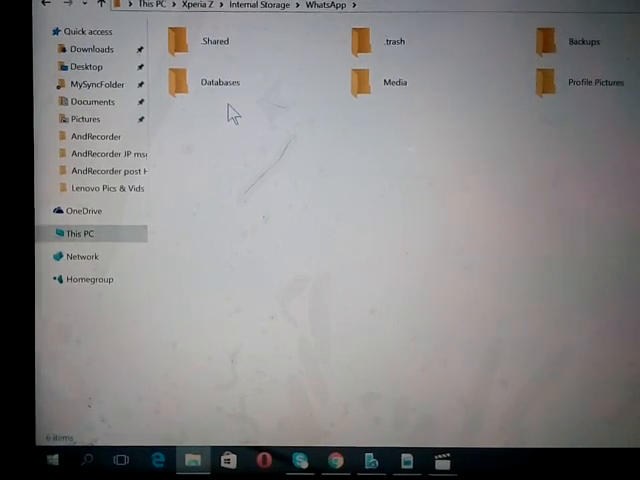
pyautogui.doubleClick(220, 82)
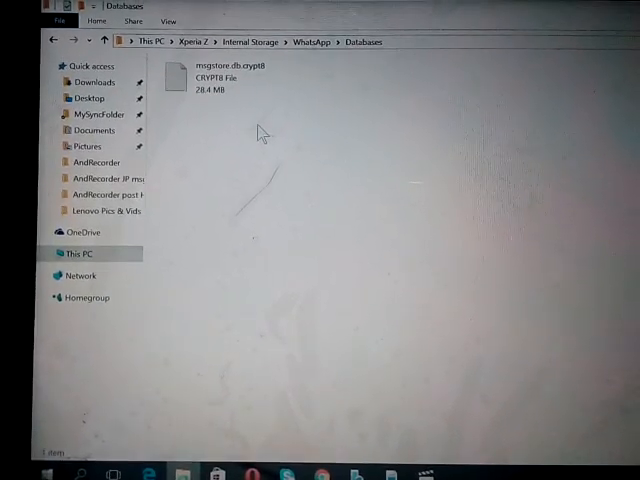
pyautogui.click(224, 76)
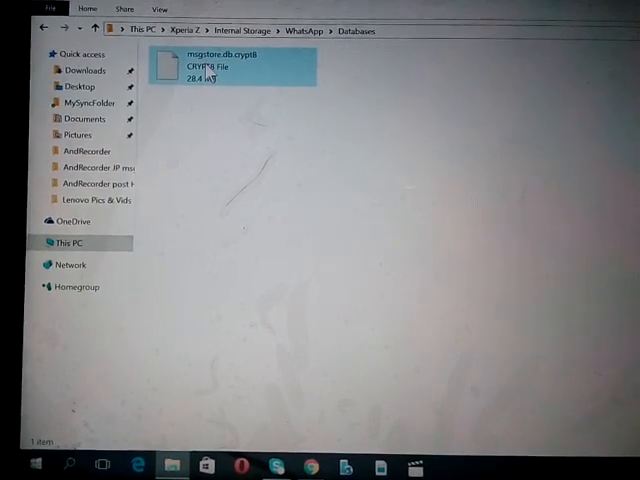
pyautogui.click(230, 64)
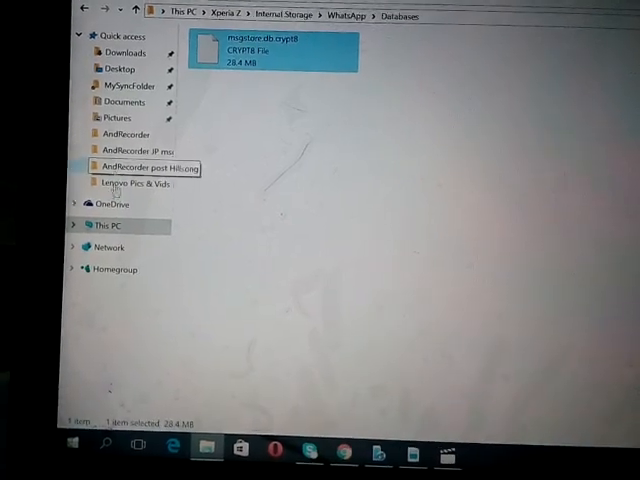
# - Go back to the PC's WhatsApp Databases folder and select all its msgstore crypt7 files
pyautogui.click(108, 224)
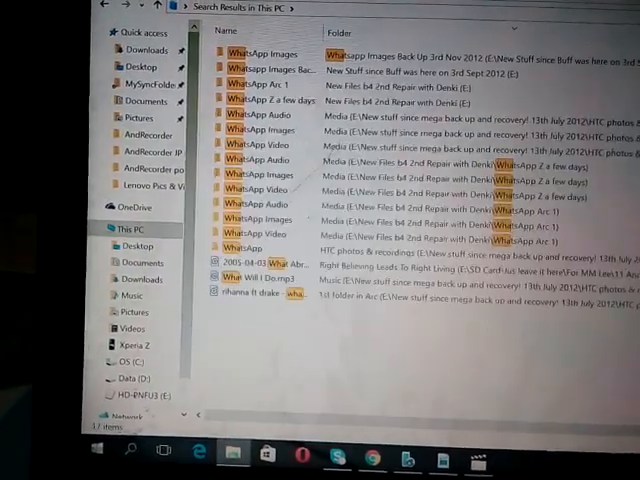
pyautogui.scroll(-3)
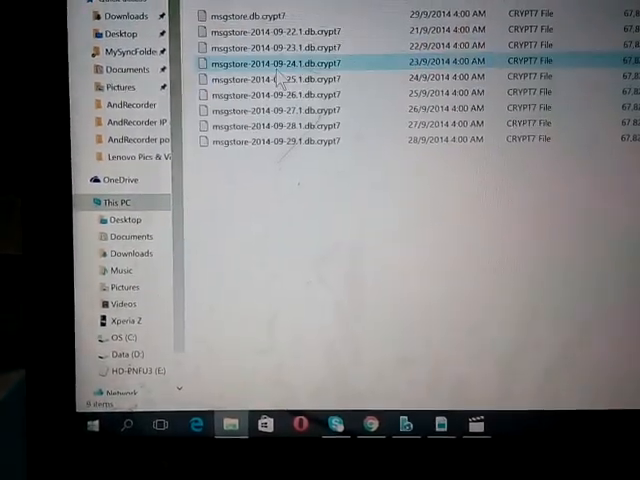
pyautogui.press('ctrl+a')
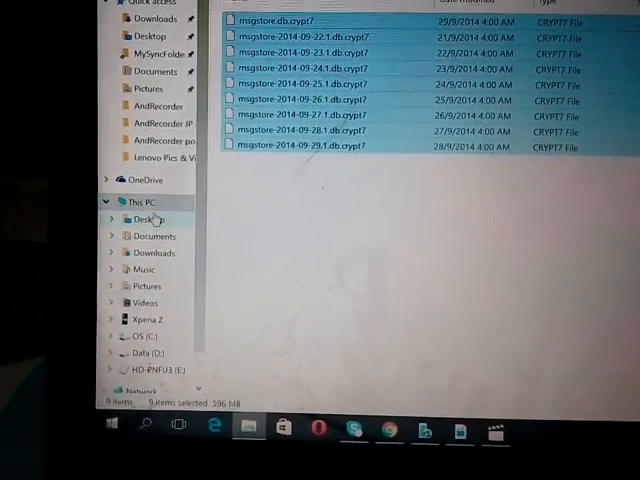
# - Return to the phone's WhatsApp Databases folder on Internal Storage and pick the existing msgstore.db.crypt8
pyautogui.click(148, 320)
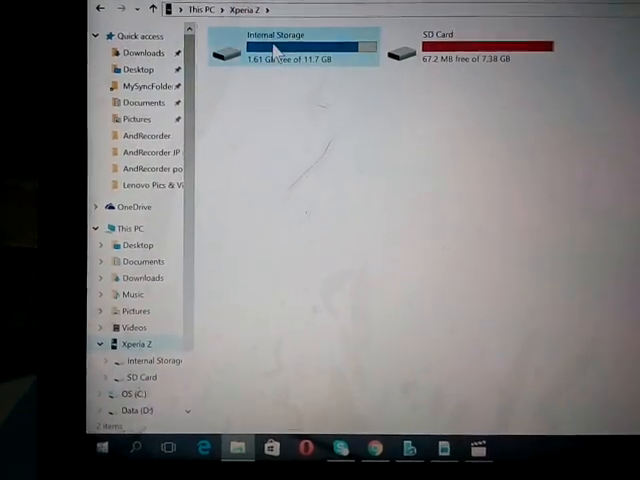
pyautogui.doubleClick(276, 48)
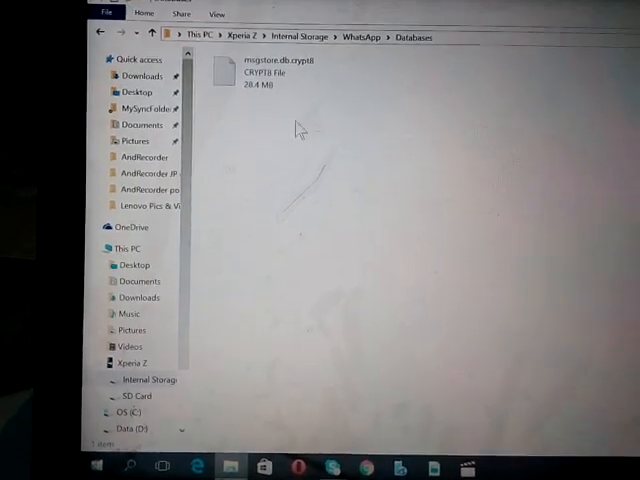
pyautogui.click(270, 64)
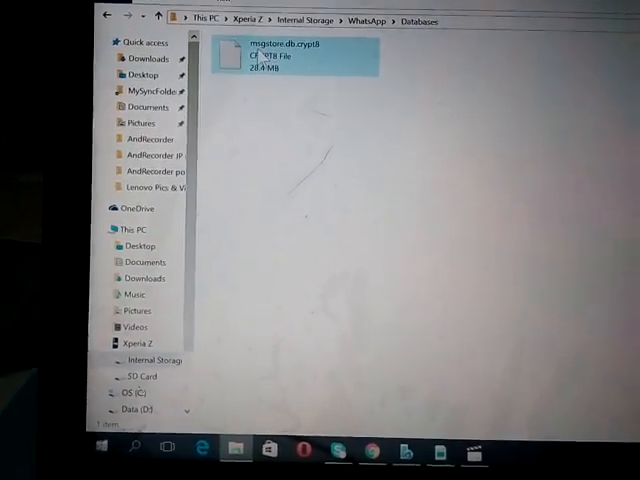